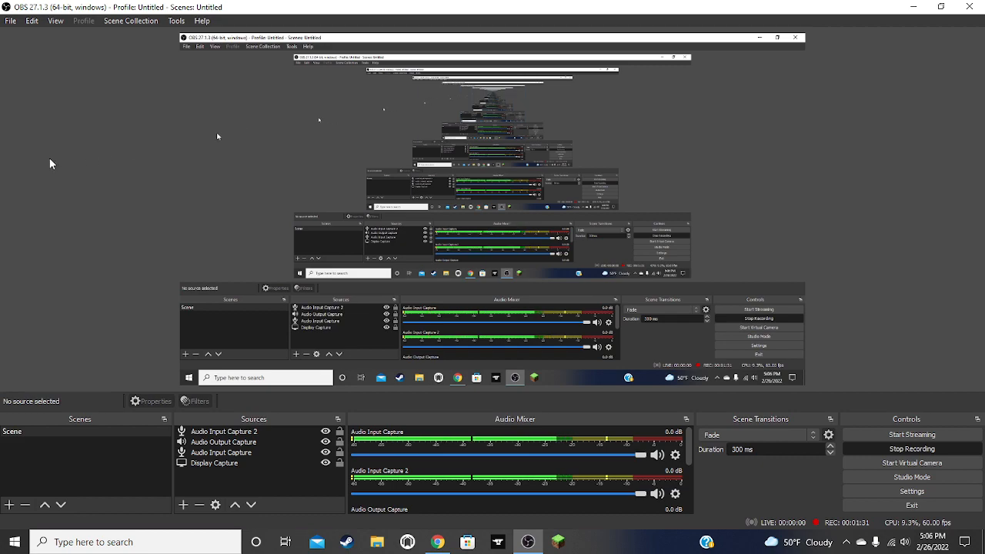
mouse_move(178, 176)
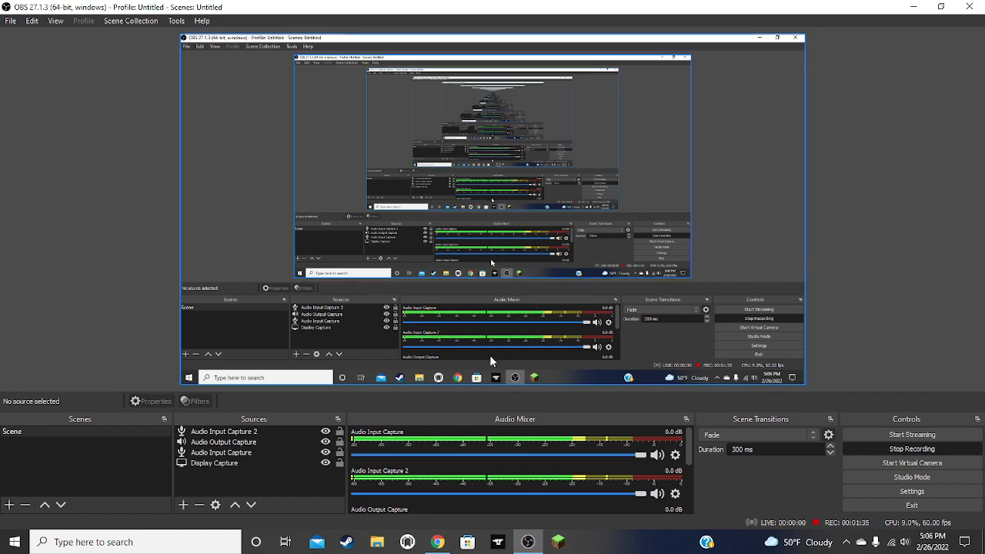
mouse_move(743, 255)
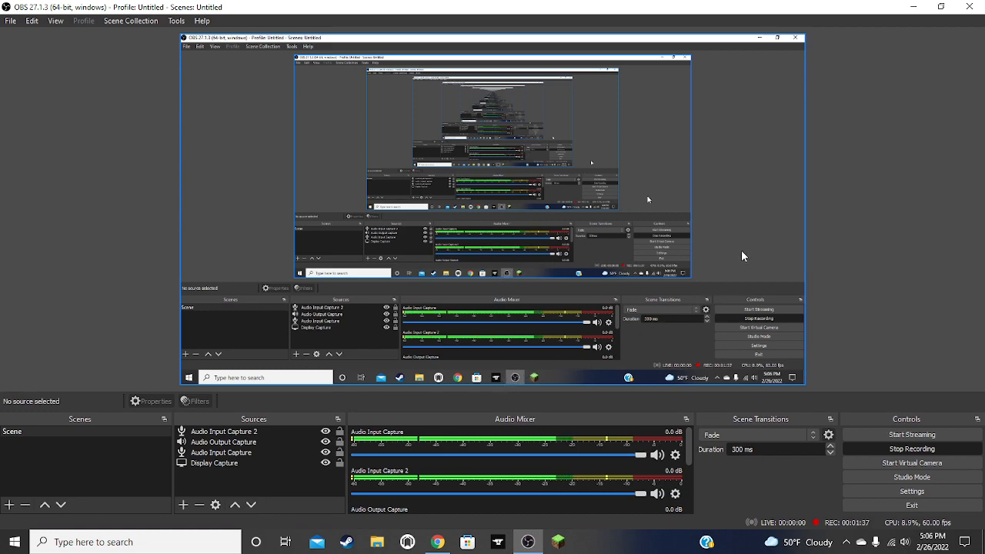
mouse_move(802, 216)
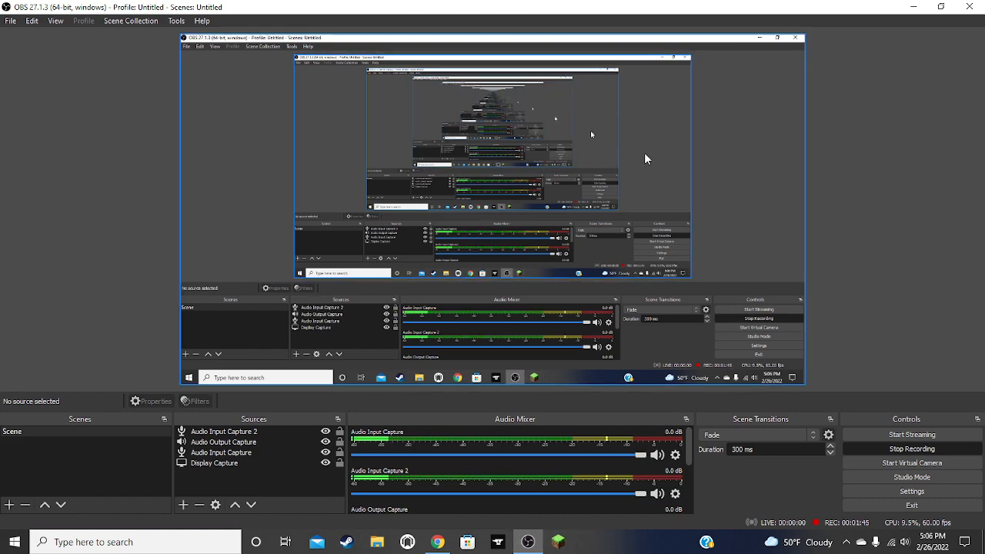
mouse_move(764, 166)
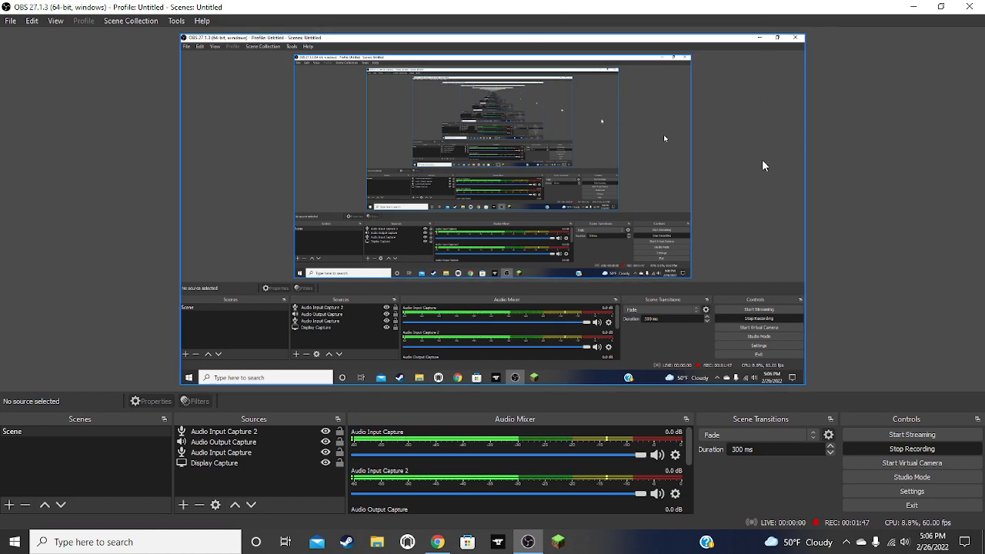
mouse_move(473, 231)
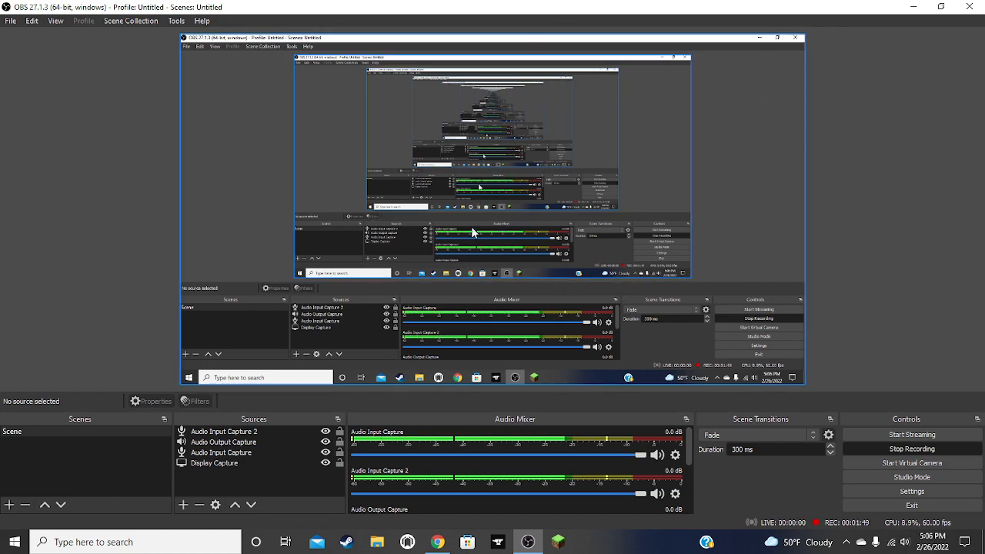
mouse_move(233, 272)
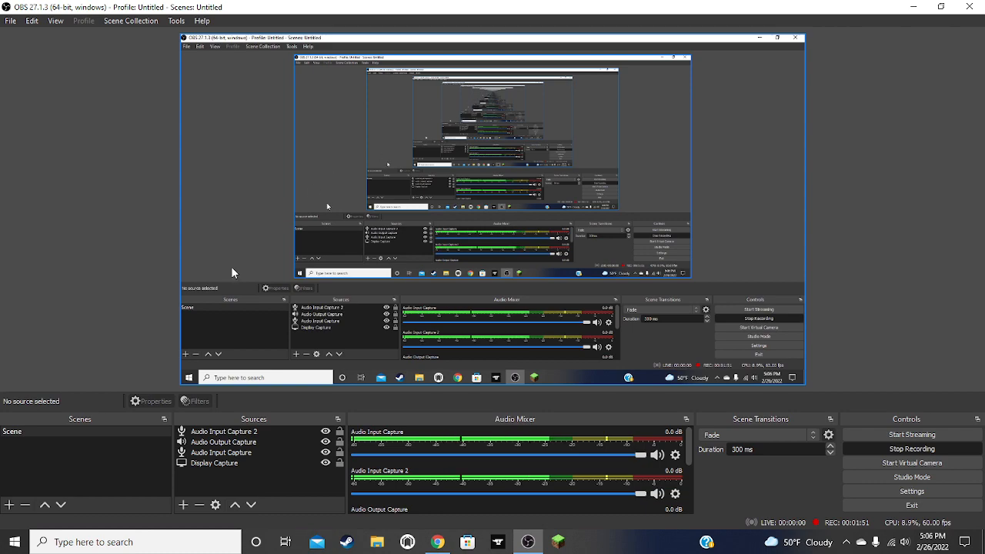
mouse_move(505, 116)
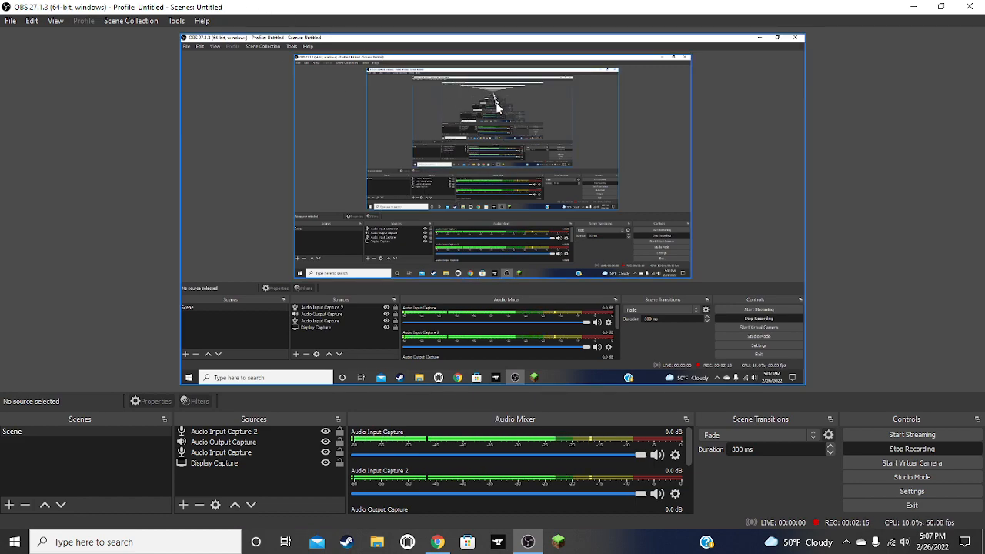
mouse_move(490, 90)
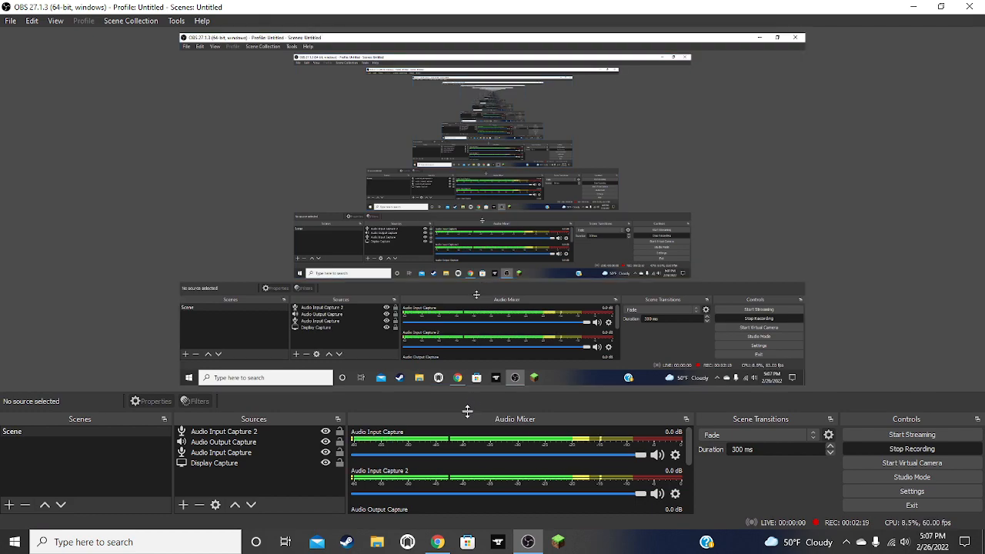
mouse_move(473, 467)
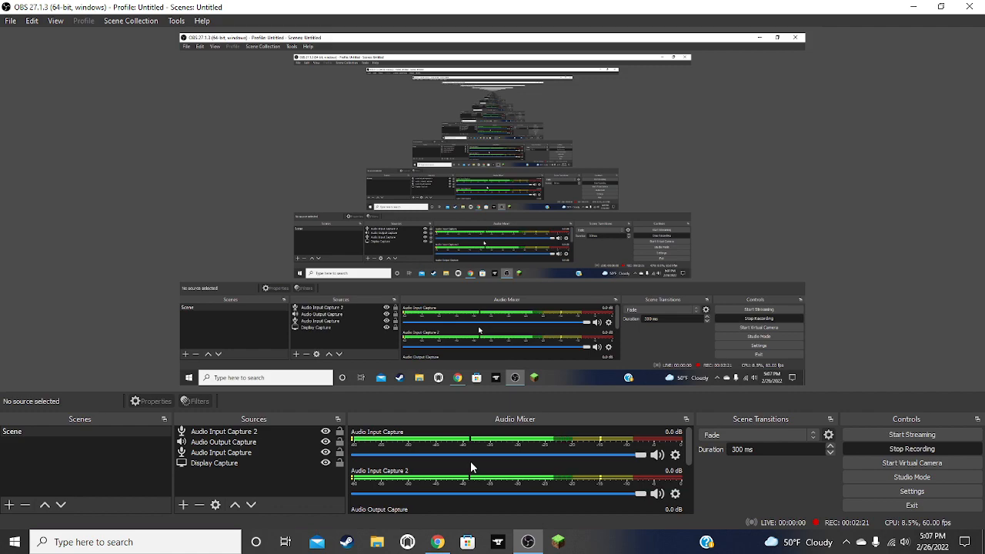